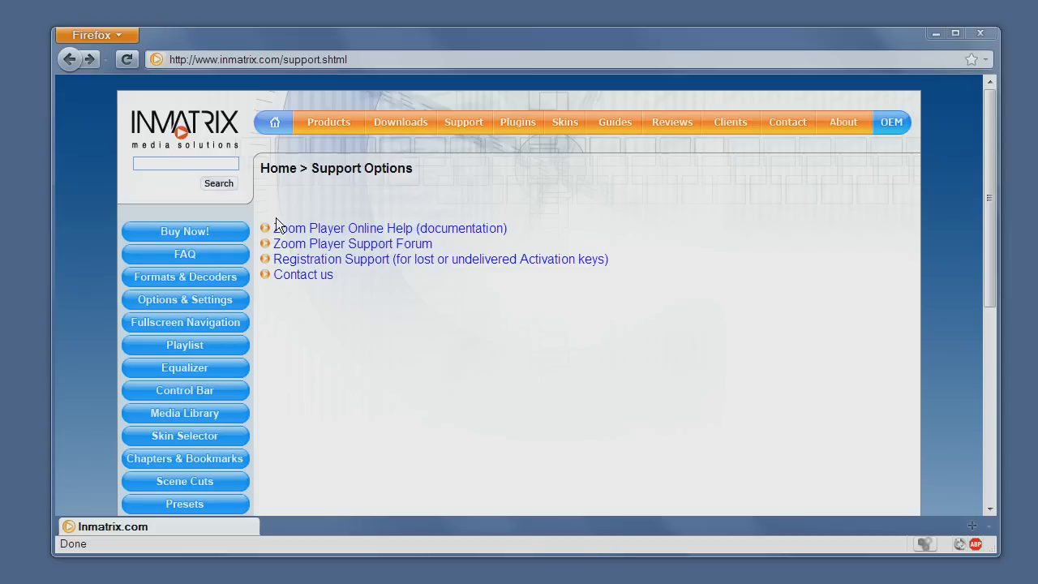
{"action": "mouse_move", "coordinate": [353, 198]}
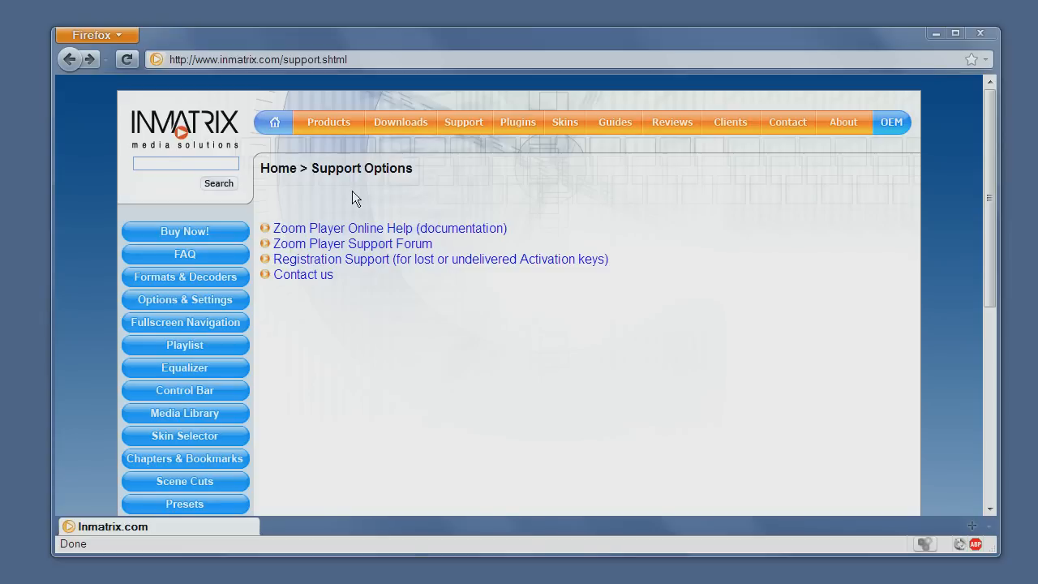
{"action": "mouse_move", "coordinate": [331, 318]}
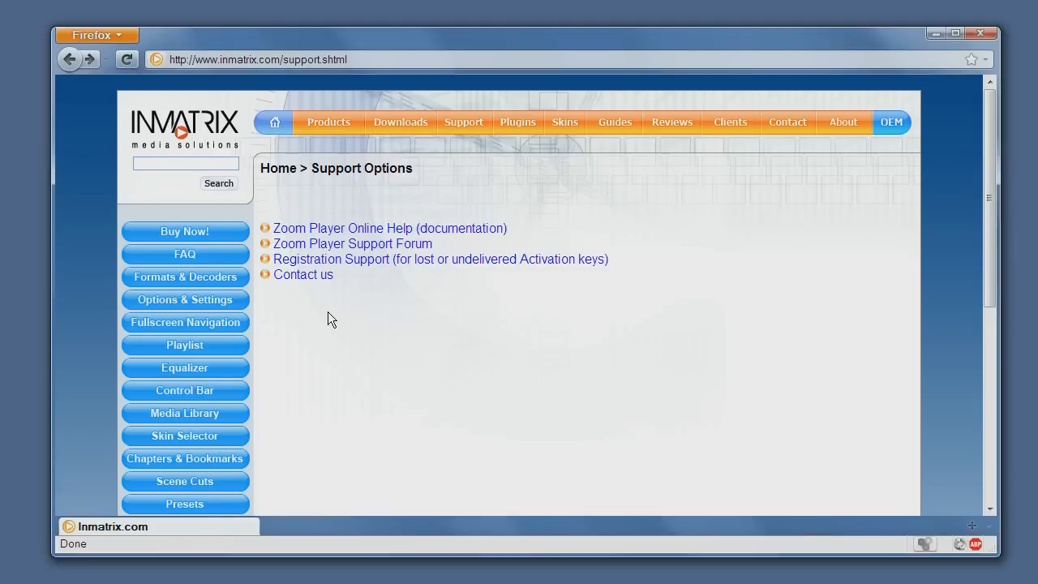
- Show the Playlist help page from the sidebar and read down through the Playlist Editor explanation
{"action": "scroll", "scroll_direction": "down", "scroll_amount": 3}
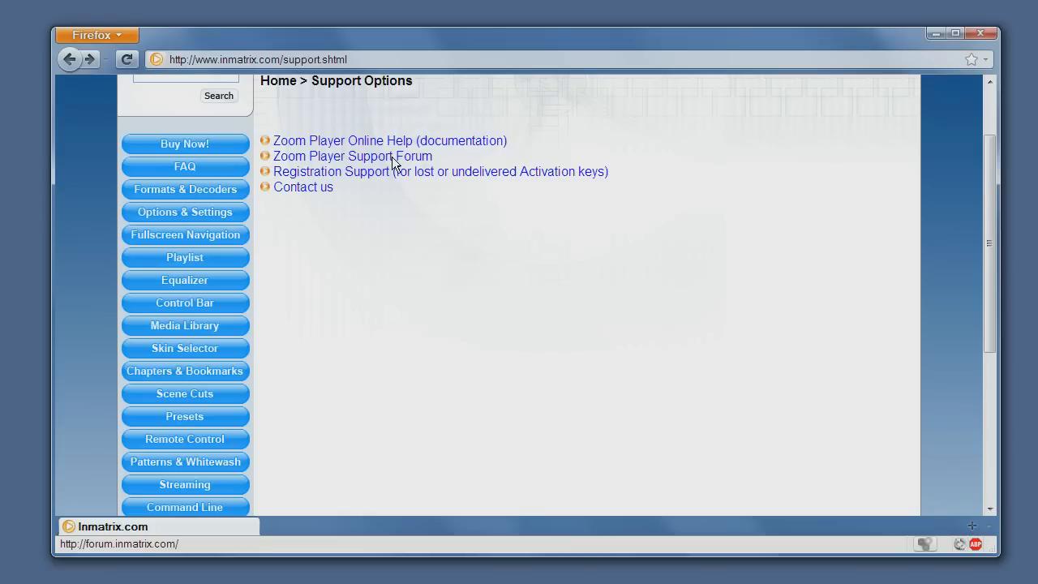
{"action": "mouse_move", "coordinate": [418, 178]}
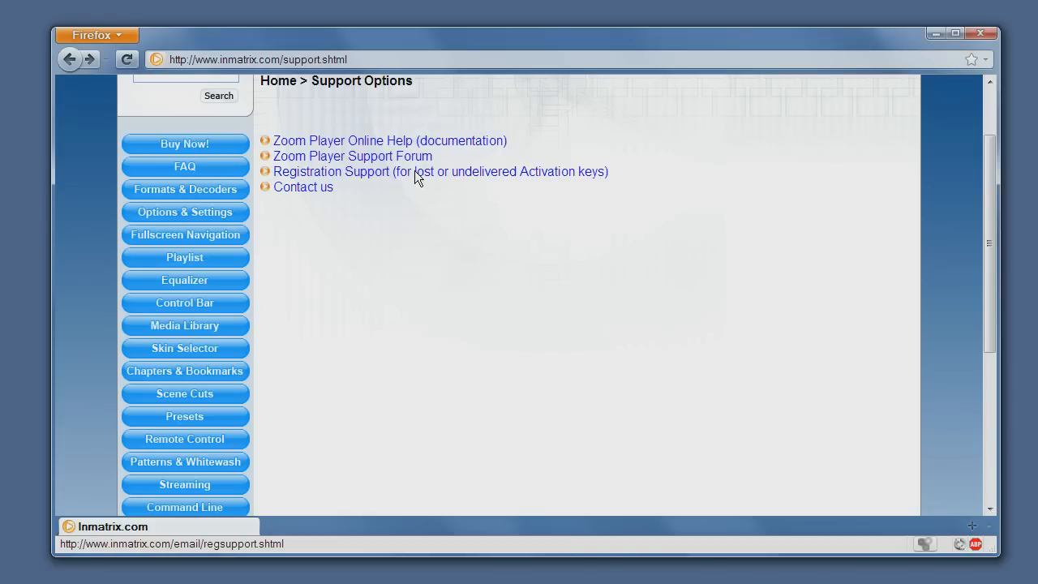
{"action": "mouse_move", "coordinate": [302, 186]}
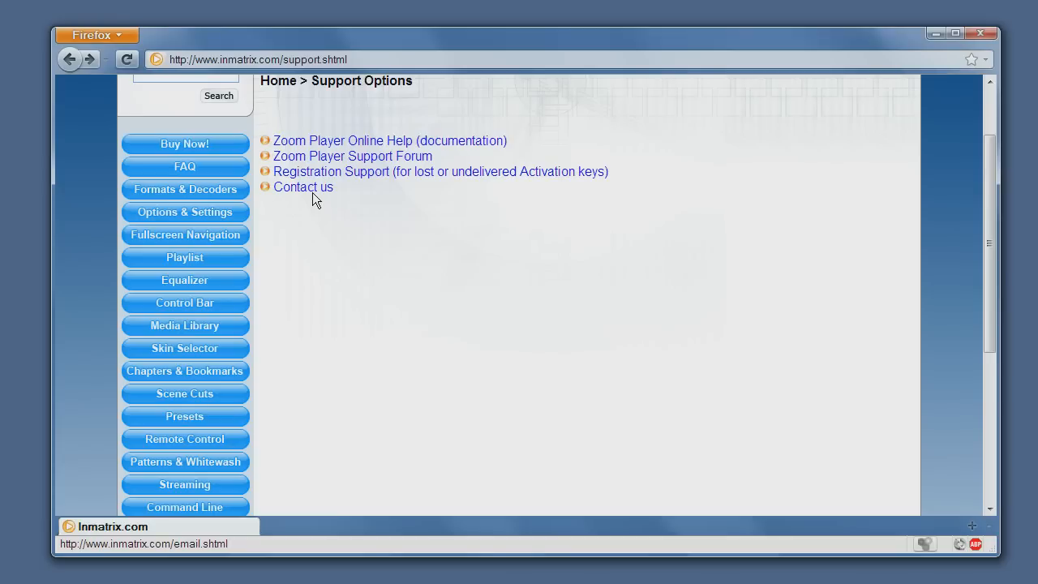
{"action": "mouse_move", "coordinate": [406, 299]}
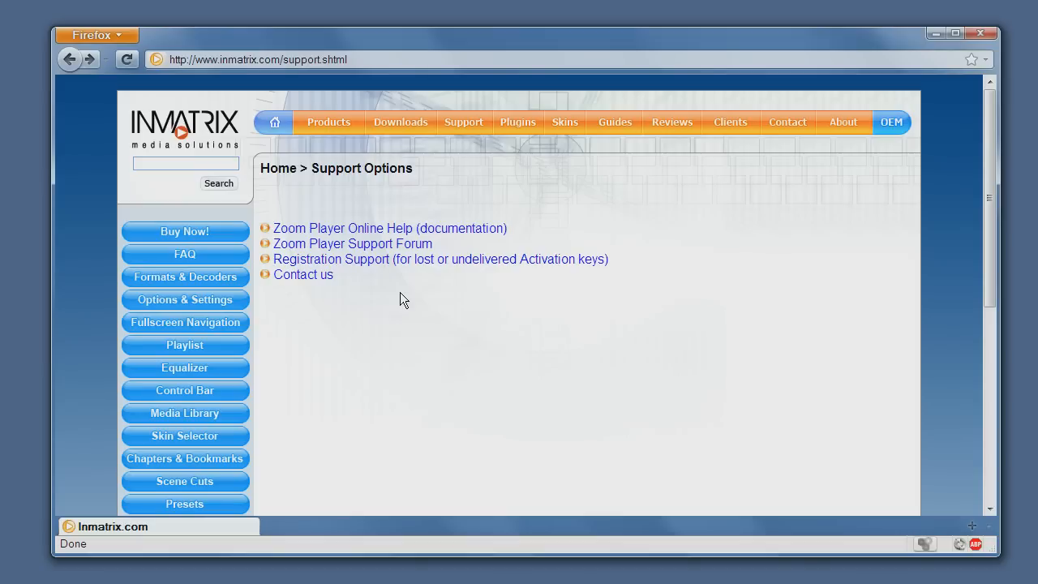
{"action": "mouse_move", "coordinate": [195, 266]}
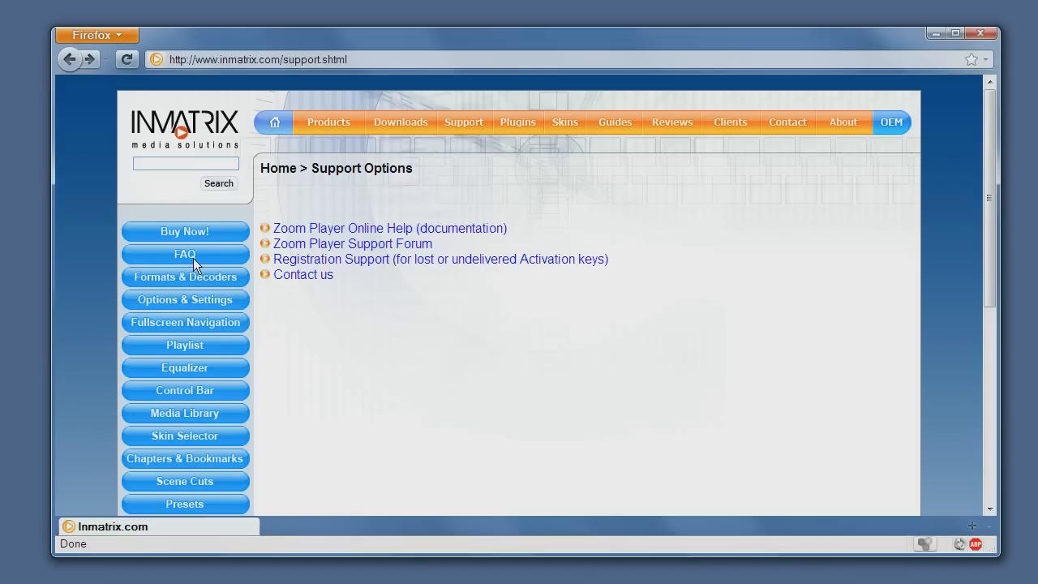
{"action": "mouse_move", "coordinate": [208, 344]}
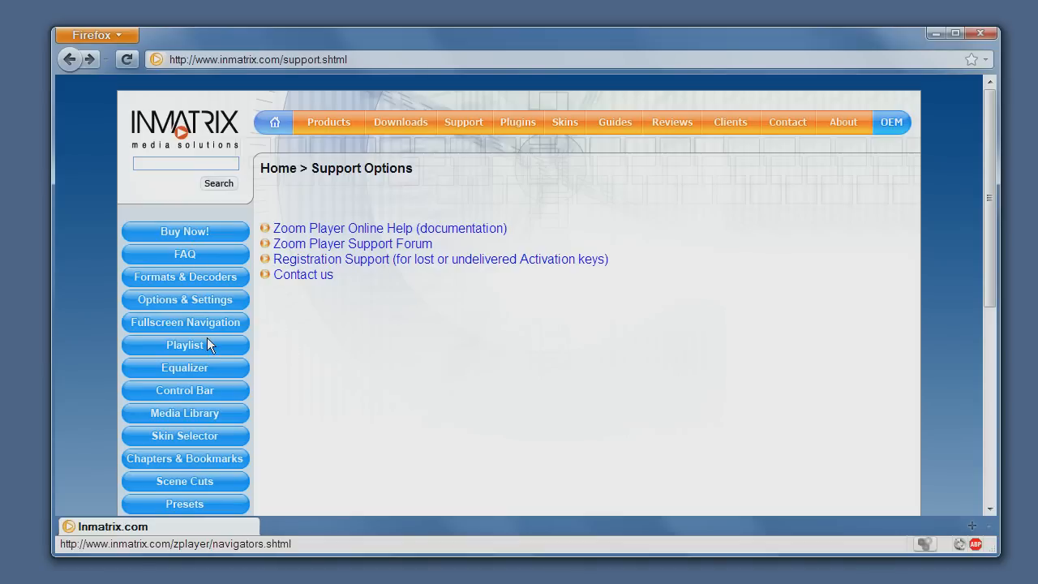
{"action": "left_click", "coordinate": [185, 344]}
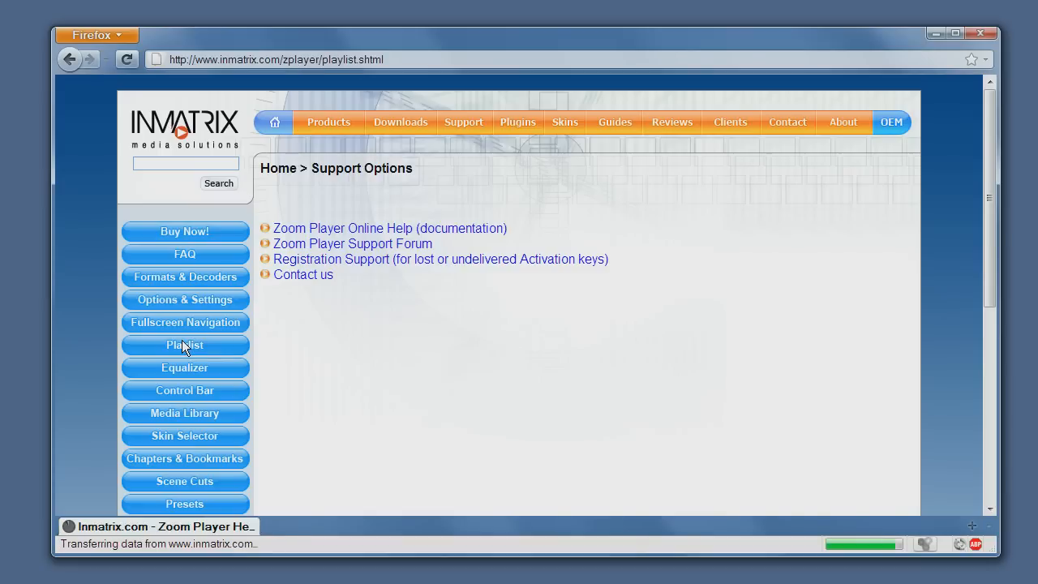
{"action": "left_click", "coordinate": [185, 344]}
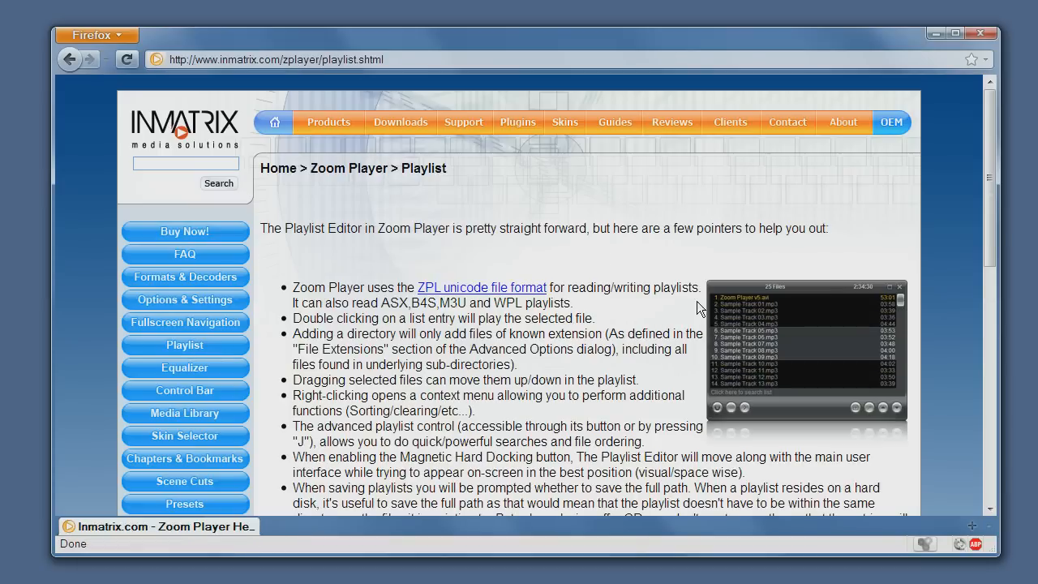
{"action": "mouse_move", "coordinate": [454, 355]}
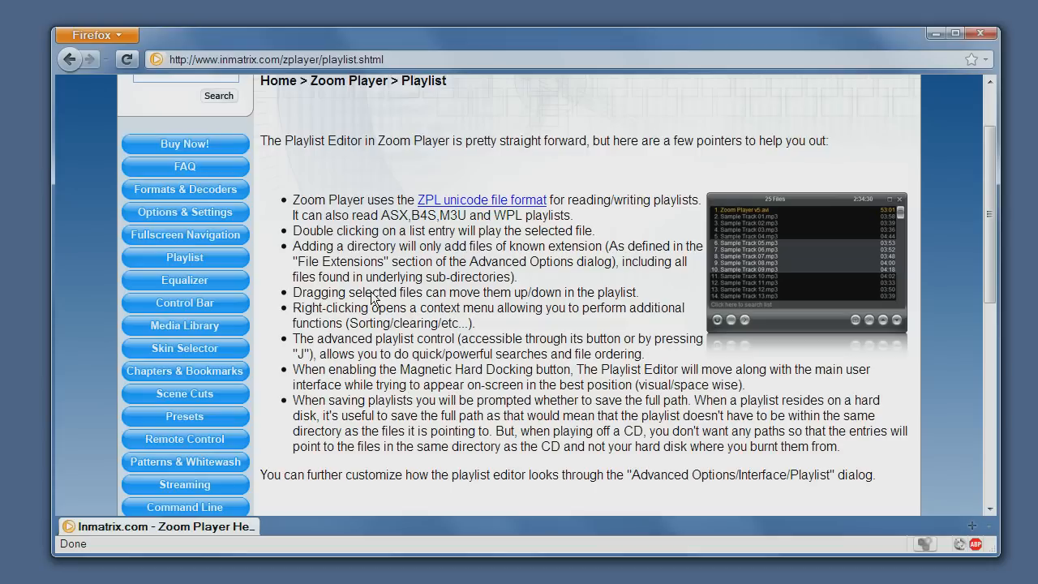
{"action": "scroll", "scroll_direction": "down", "scroll_amount": 3}
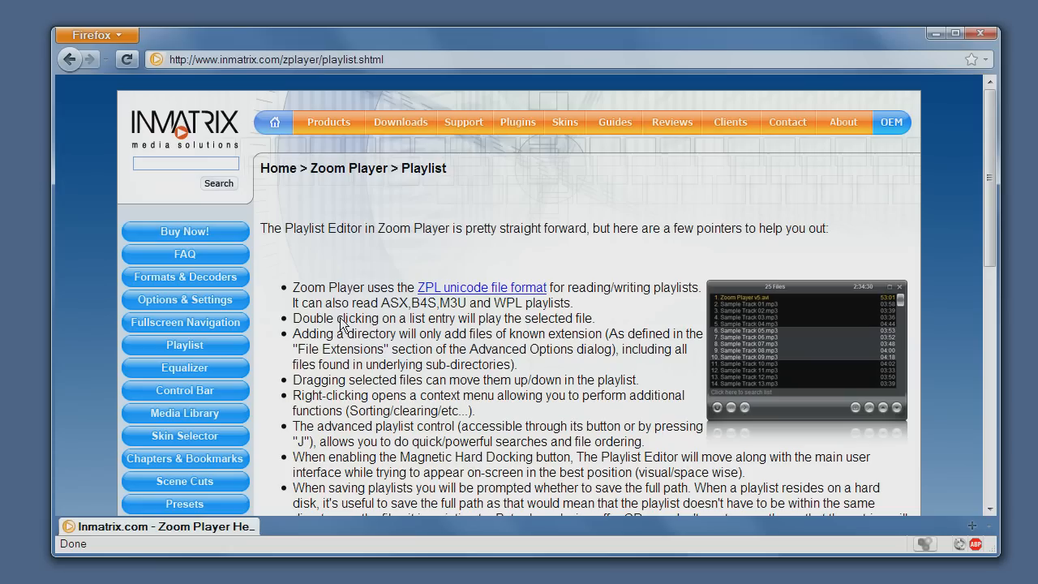
{"action": "mouse_move", "coordinate": [194, 332]}
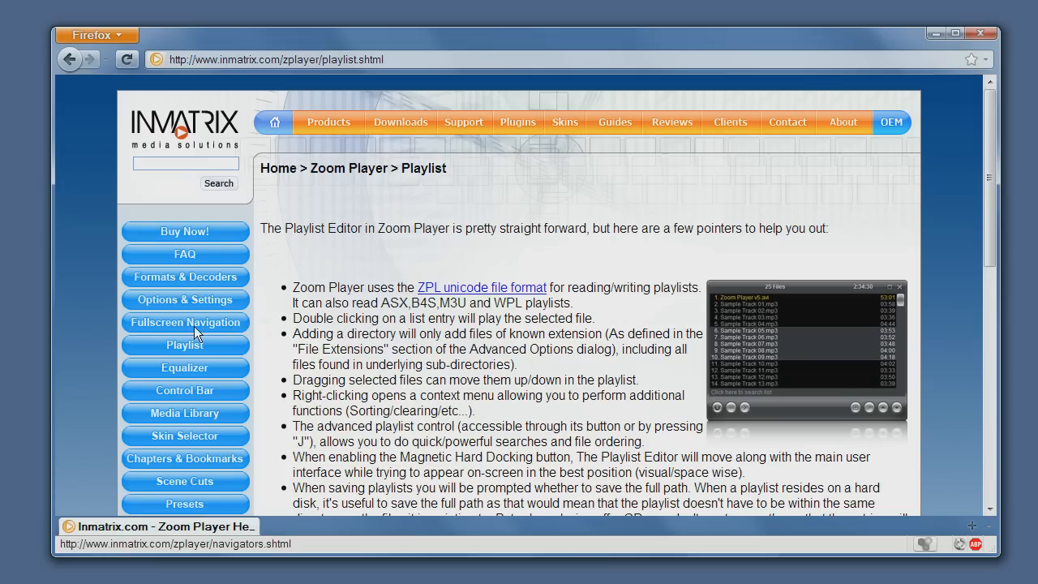
- Show the Fullscreen Navigation help page and read down through the File Browser and navigation interfaces
{"action": "left_click", "coordinate": [185, 322]}
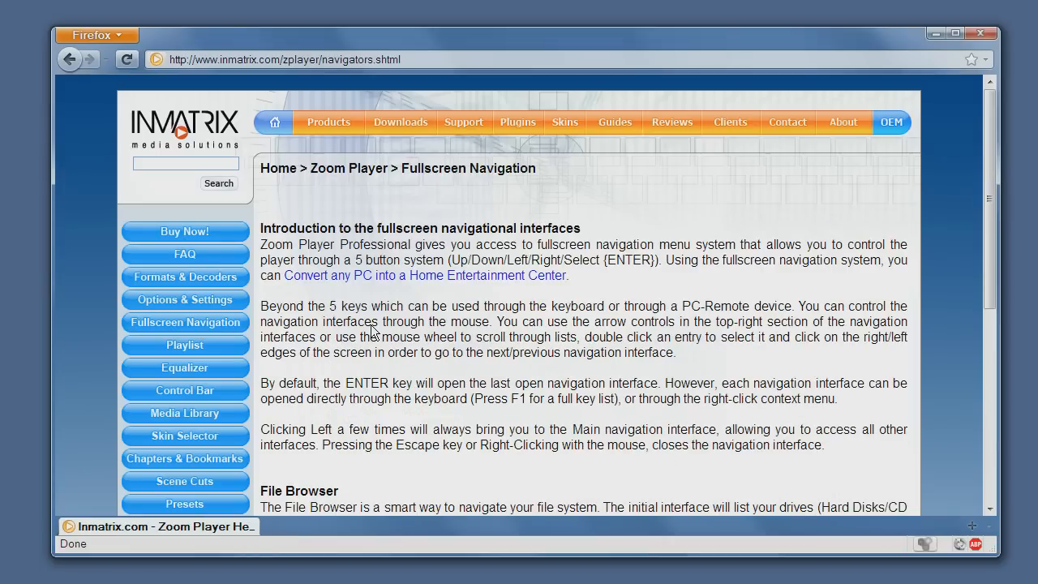
{"action": "mouse_move", "coordinate": [430, 316]}
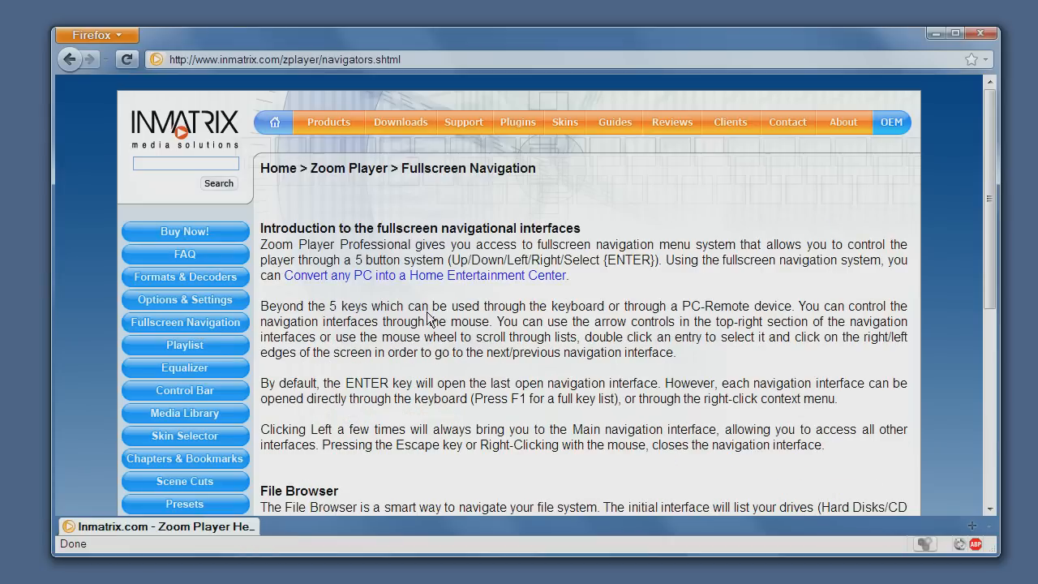
{"action": "scroll", "scroll_direction": "down", "scroll_amount": 3}
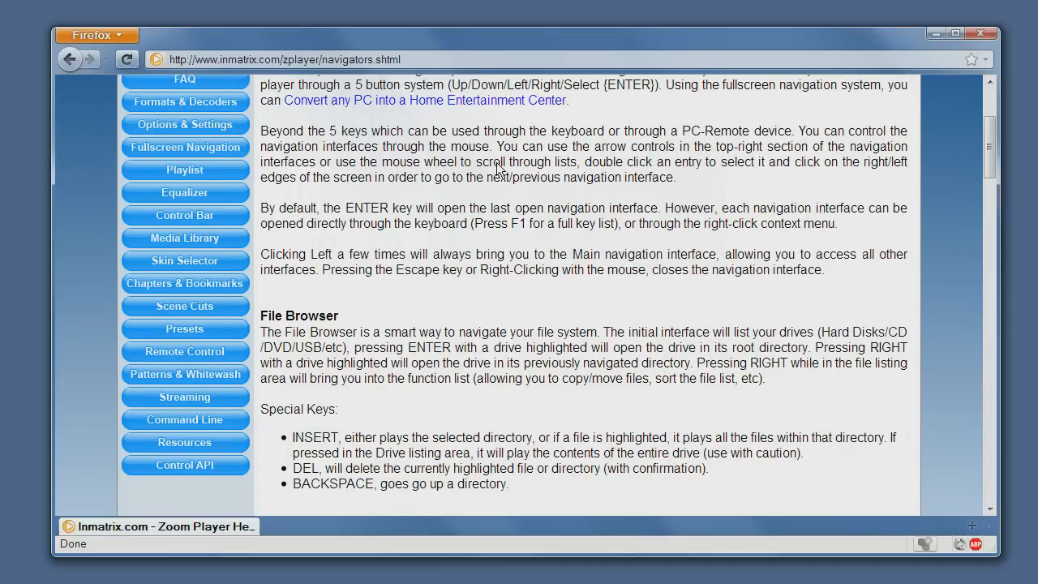
{"action": "scroll", "scroll_direction": "down", "scroll_amount": 3}
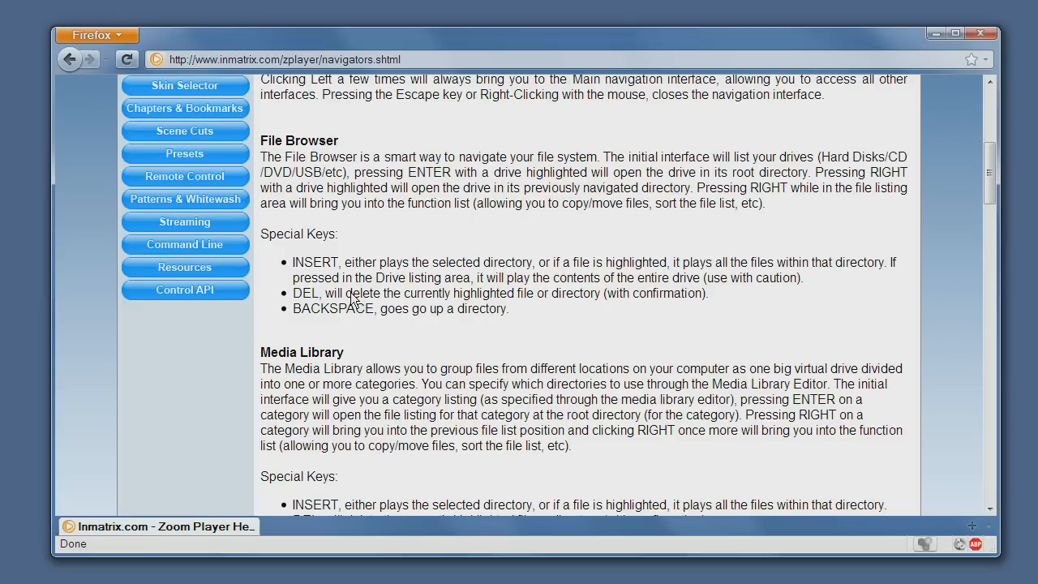
{"action": "mouse_move", "coordinate": [503, 324]}
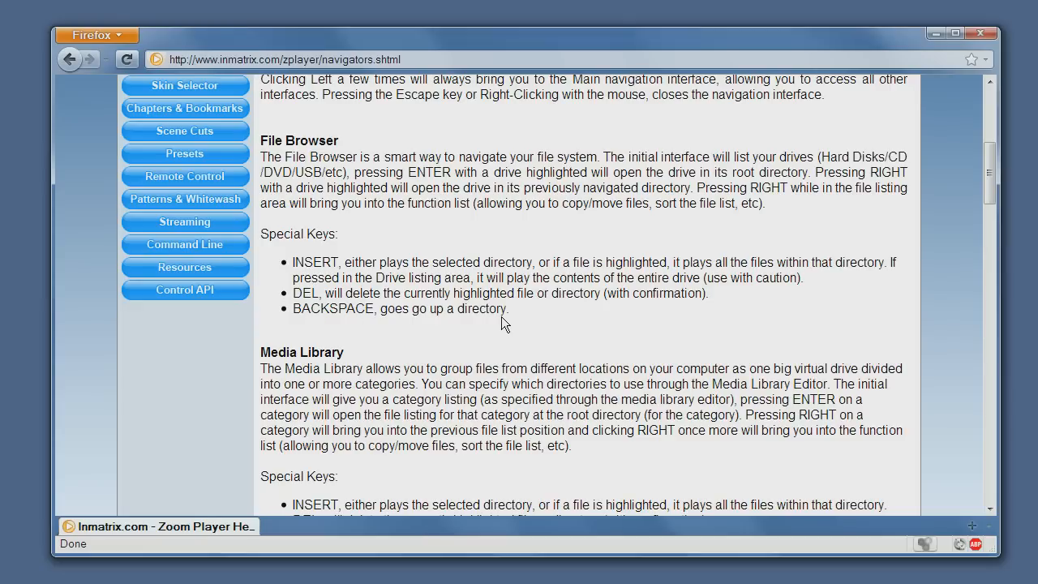
{"action": "scroll", "scroll_direction": "down", "scroll_amount": 3}
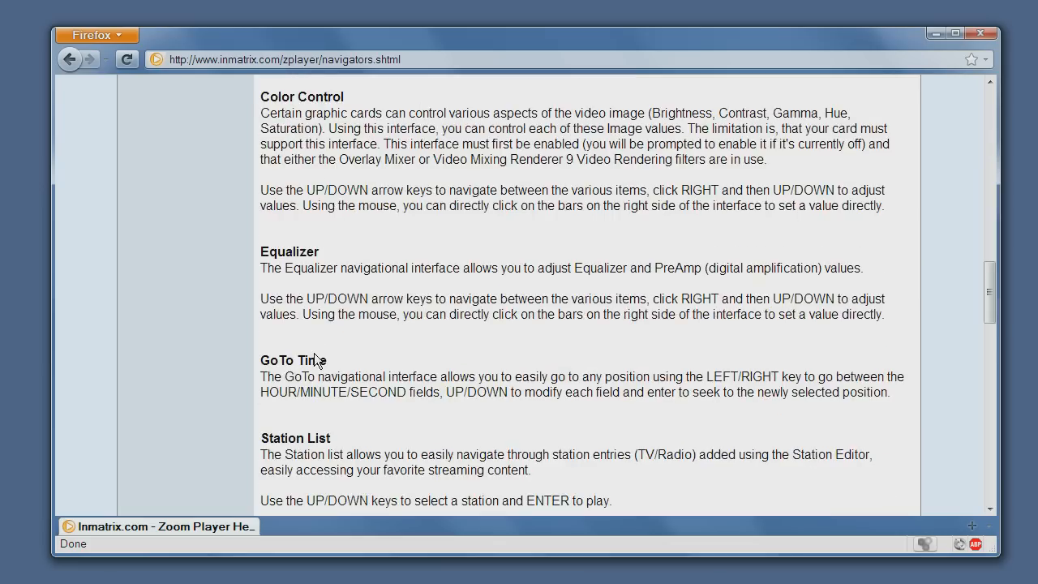
{"action": "scroll", "scroll_direction": "down", "scroll_amount": 3}
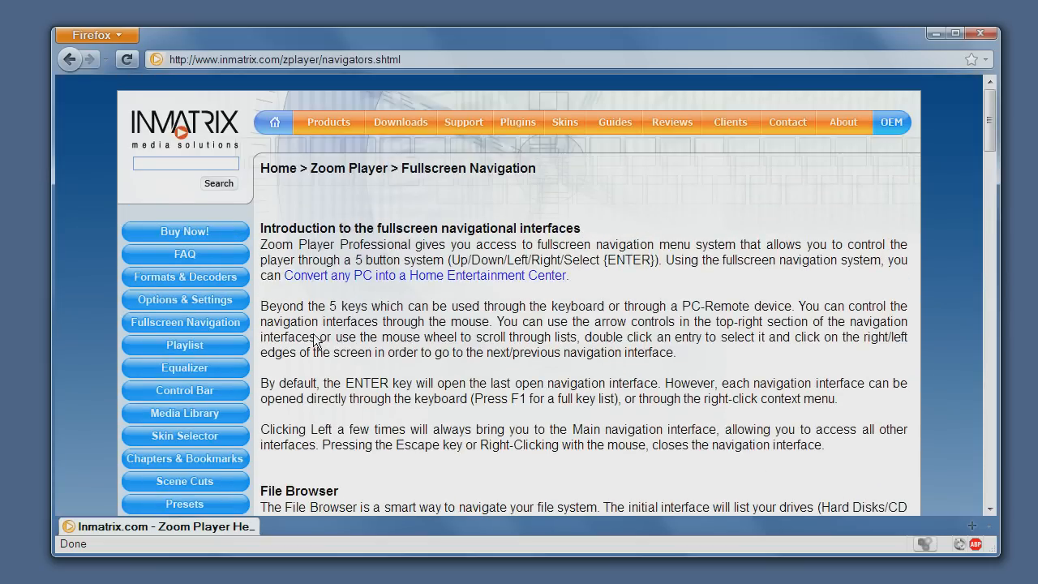
{"action": "scroll", "scroll_direction": "down", "scroll_amount": 3}
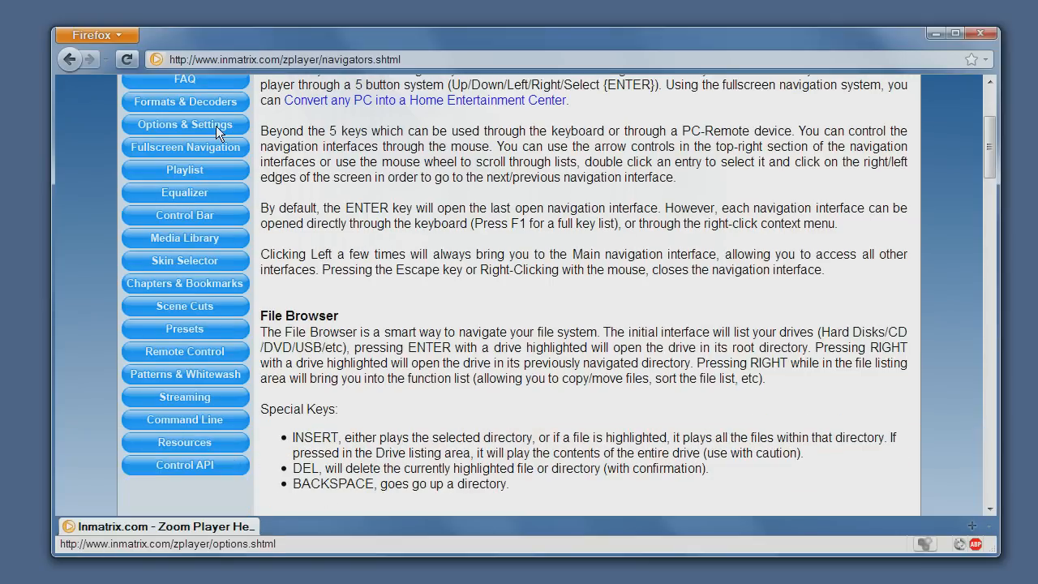
- Show the Options & Settings help page and read down to the Advanced Options Interface screenshot
{"action": "left_click", "coordinate": [185, 124]}
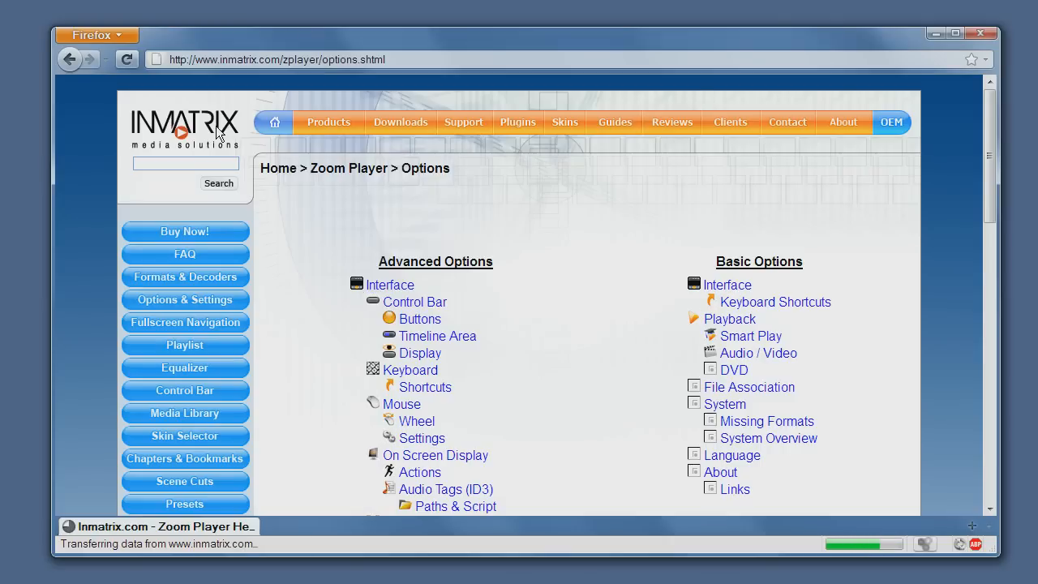
{"action": "scroll", "scroll_direction": "down", "scroll_amount": 3}
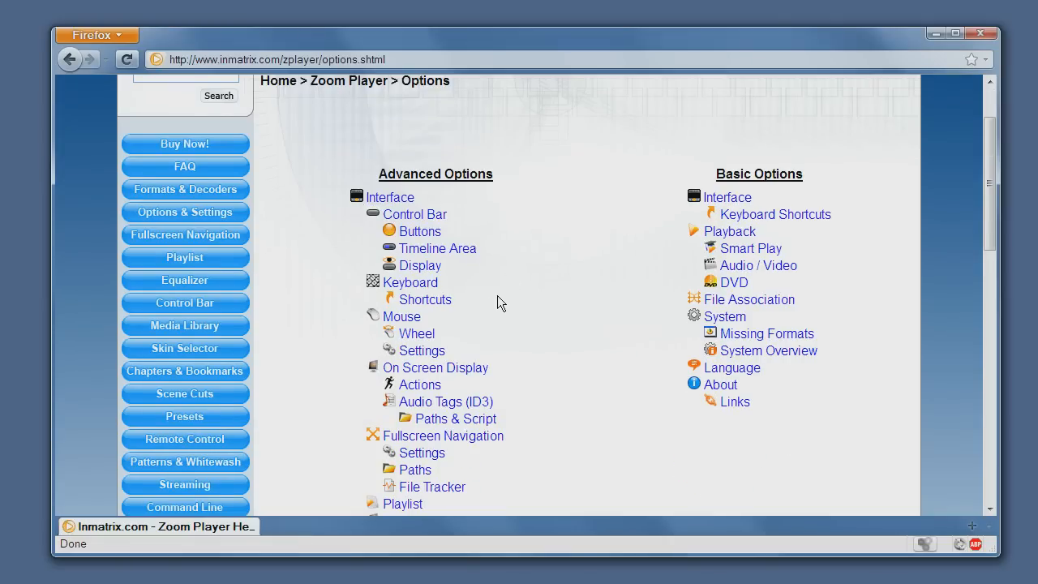
{"action": "scroll", "scroll_direction": "down", "scroll_amount": 3}
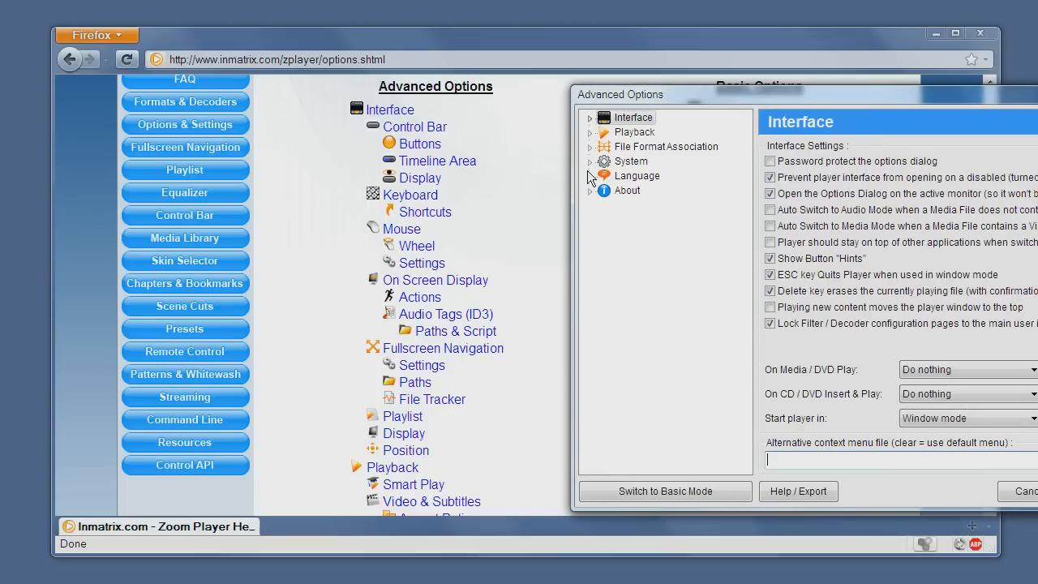
- Expand the Interface branch in Advanced Options to reveal Control Bar, Task Bar and other sub-sections
{"action": "left_click", "coordinate": [590, 117]}
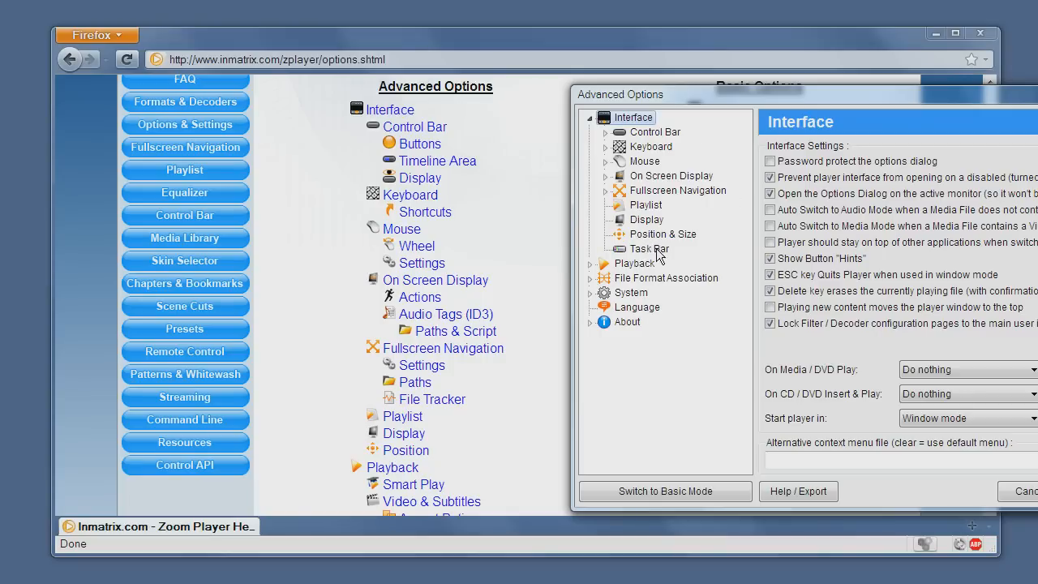
{"action": "mouse_move", "coordinate": [633, 255]}
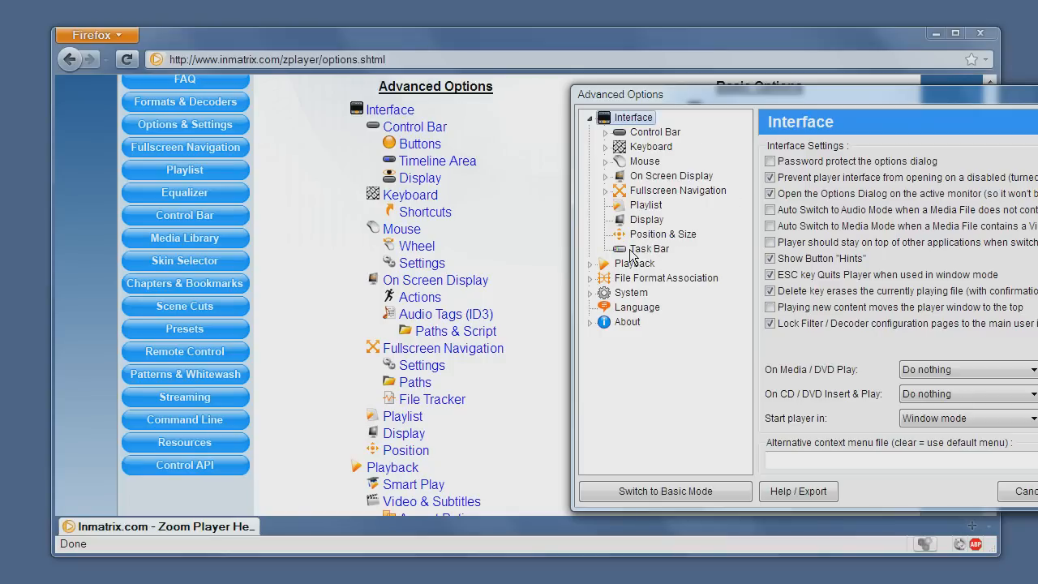
{"action": "mouse_move", "coordinate": [463, 179]}
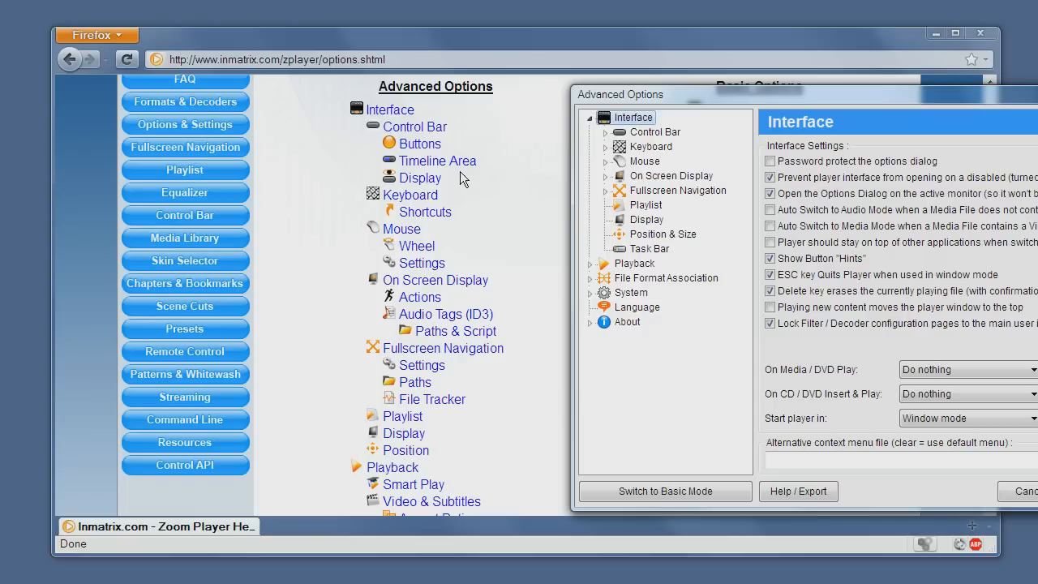
{"action": "mouse_move", "coordinate": [664, 269]}
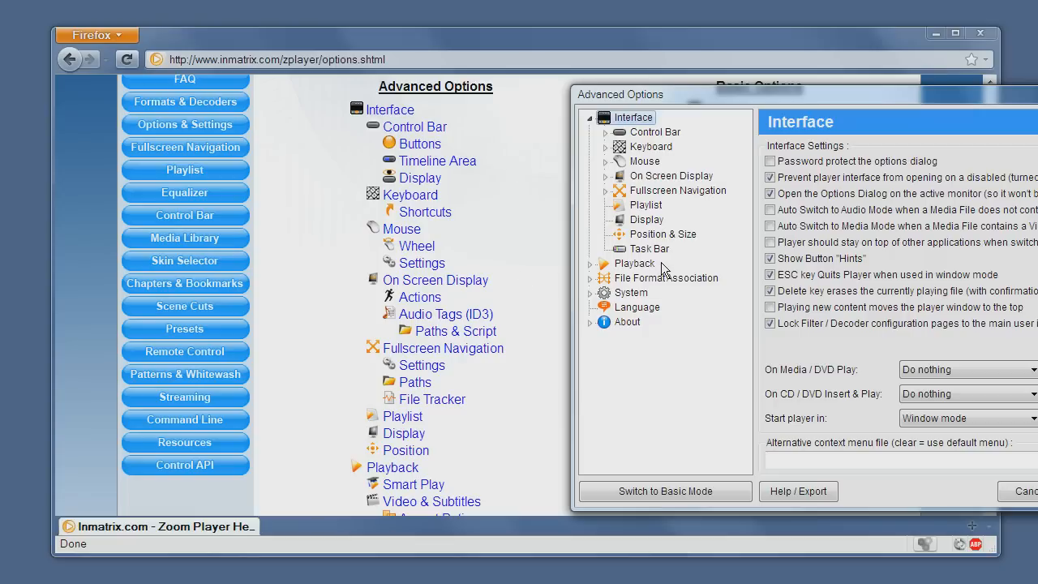
{"action": "mouse_move", "coordinate": [726, 123]}
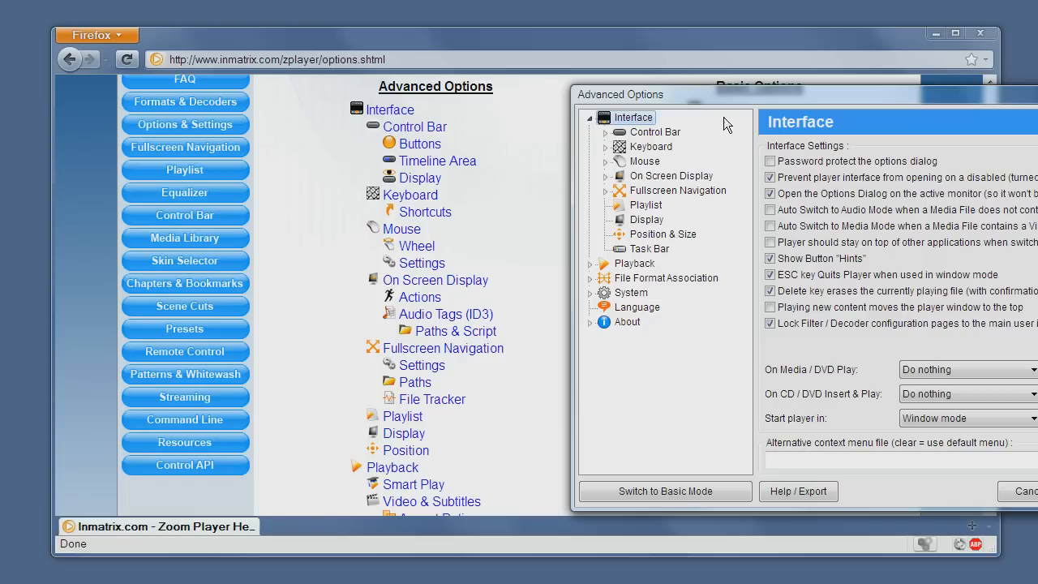
{"action": "mouse_move", "coordinate": [703, 354]}
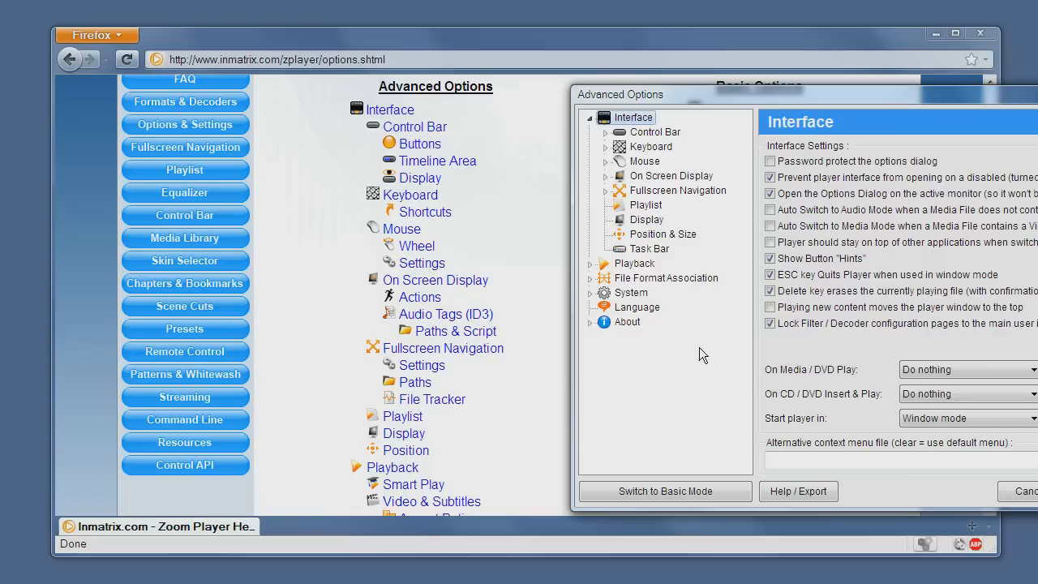
{"action": "mouse_move", "coordinate": [717, 176]}
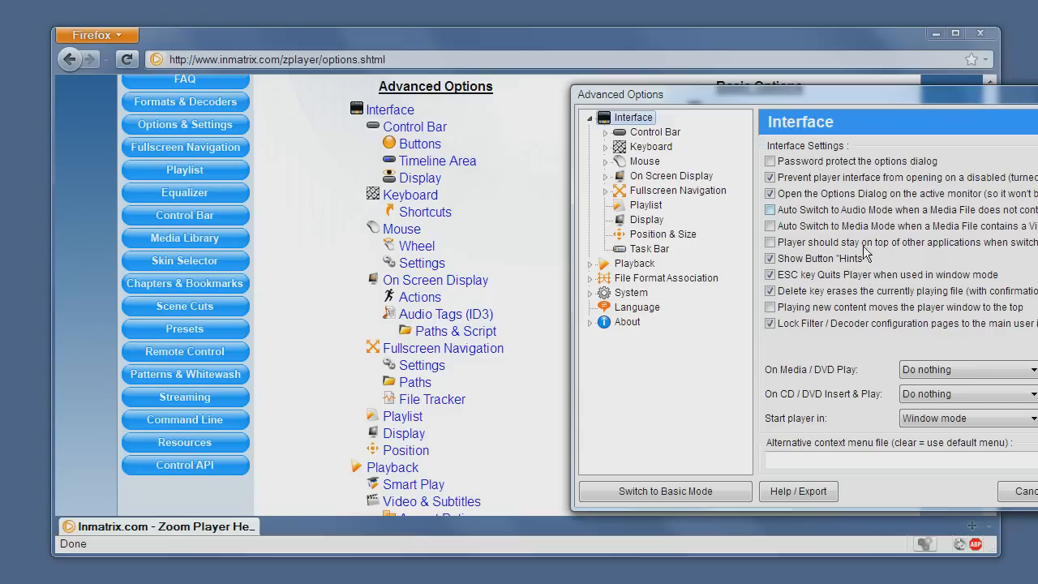
- Display the Interface : Control Bar settings with its General Behavior and Visibility Options
{"action": "left_click", "coordinate": [655, 132]}
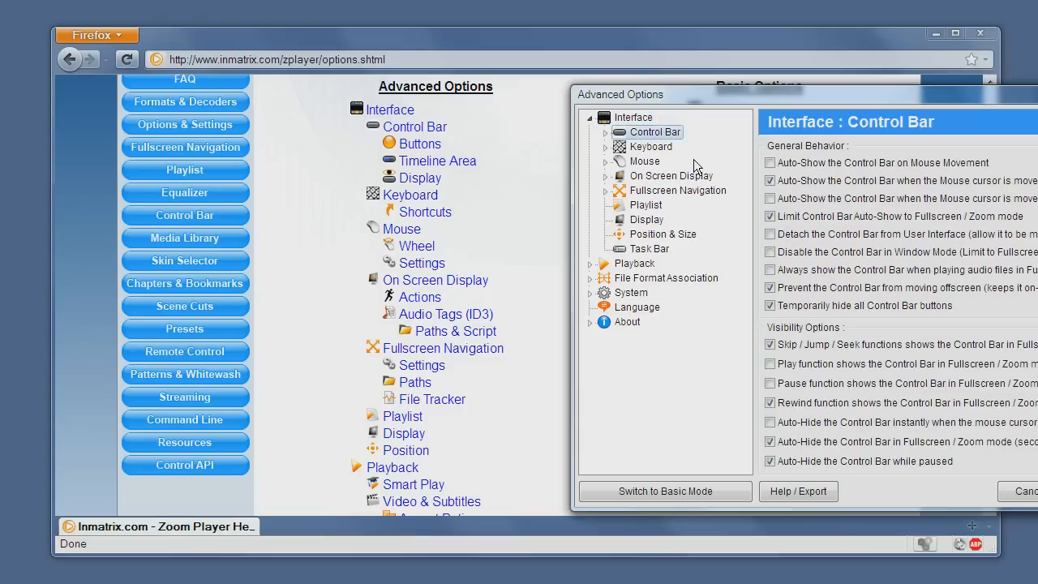
{"action": "mouse_move", "coordinate": [597, 155]}
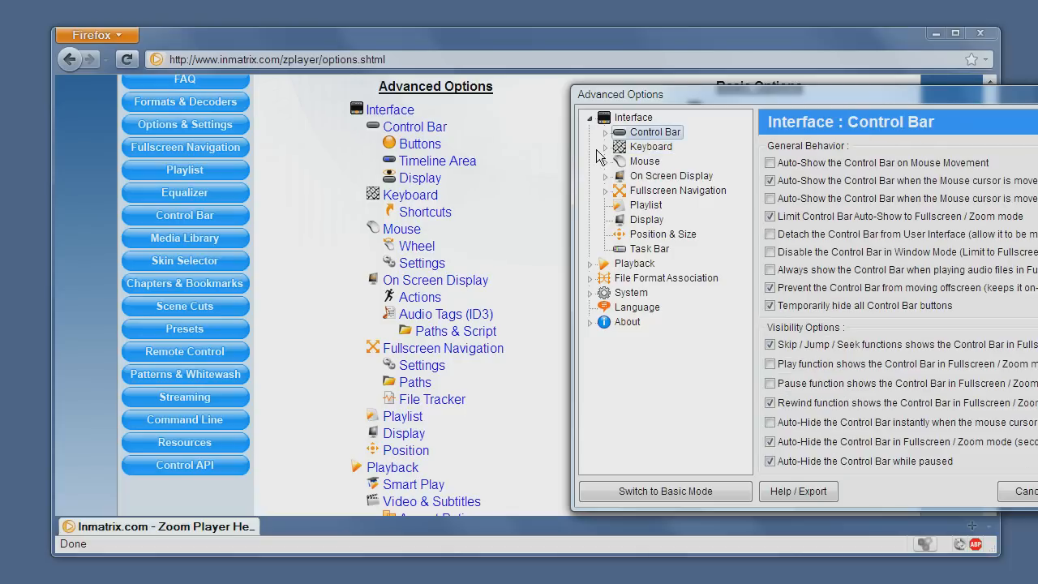
{"action": "mouse_move", "coordinate": [415, 127]}
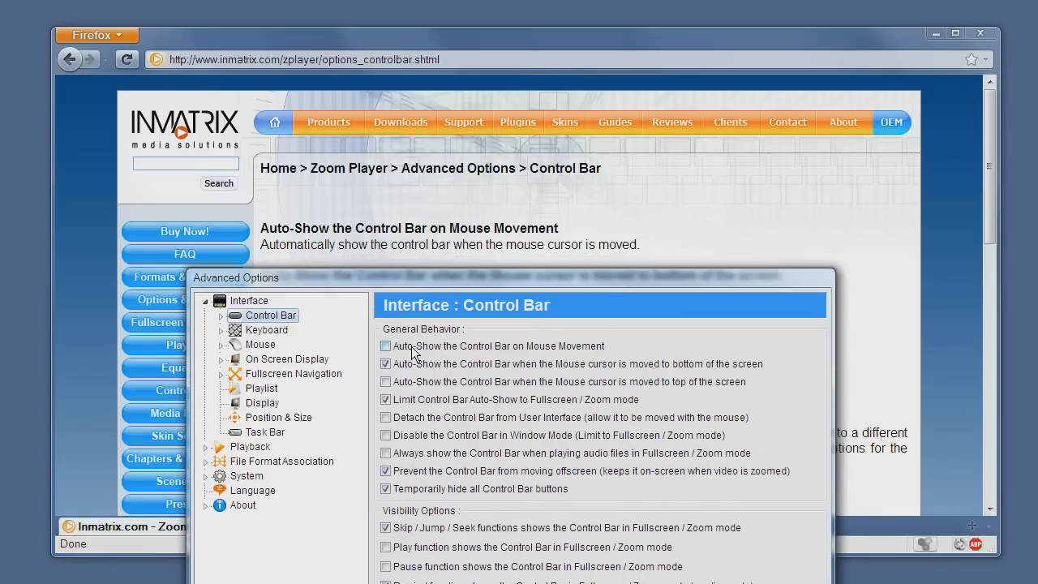
- Bring the Control Bar help page forward and read down to the Skip/Jump and Rewind entries
{"action": "left_click", "coordinate": [386, 348]}
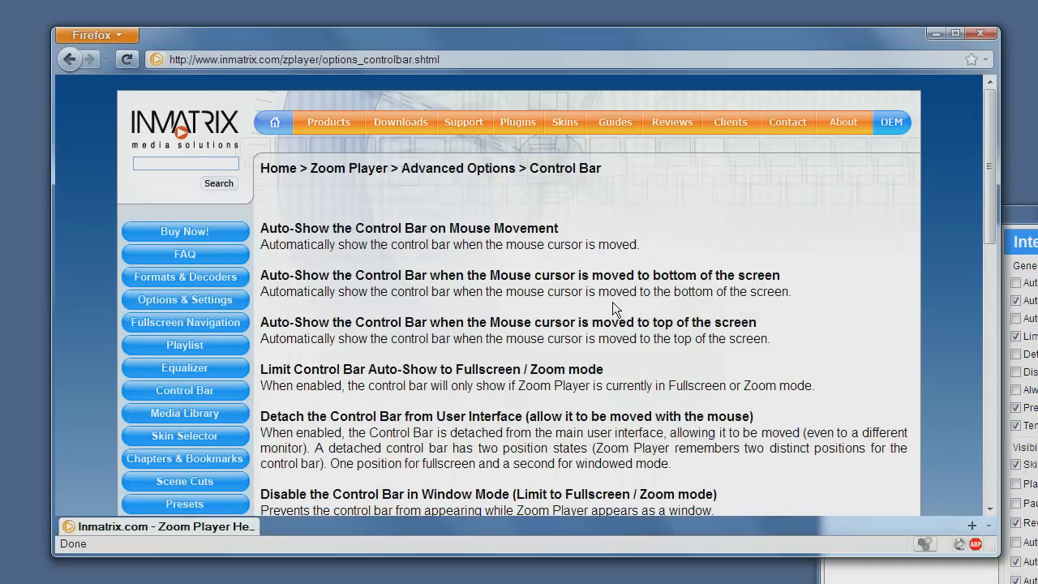
{"action": "scroll", "scroll_direction": "down", "scroll_amount": 3}
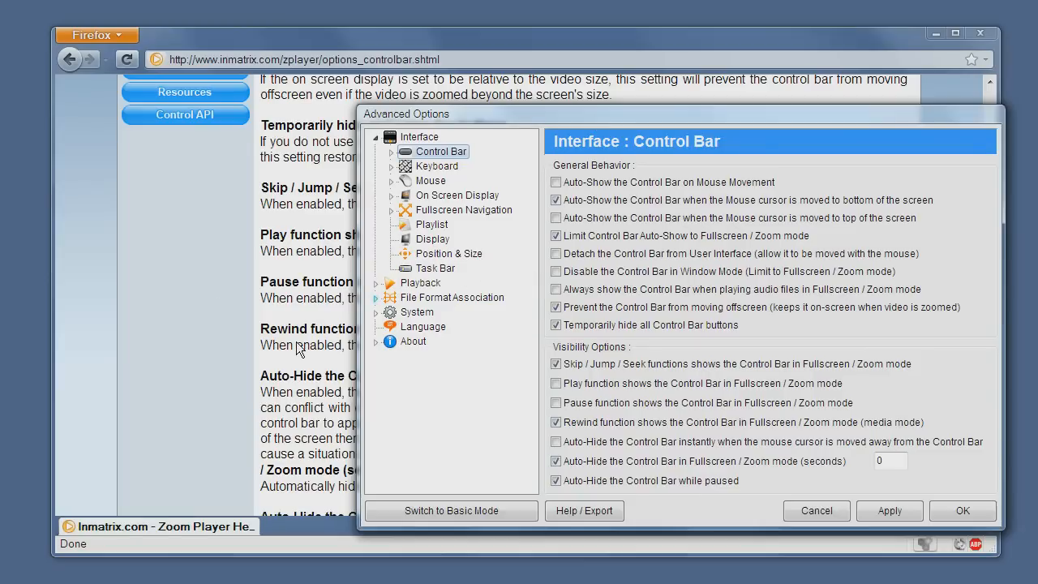
{"action": "mouse_move", "coordinate": [312, 294]}
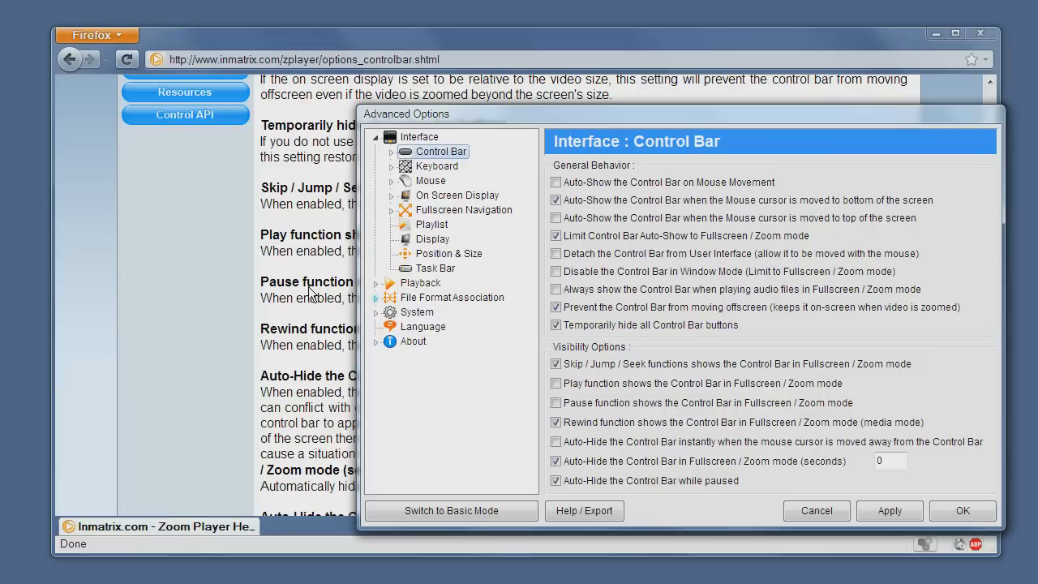
{"action": "mouse_move", "coordinate": [354, 321]}
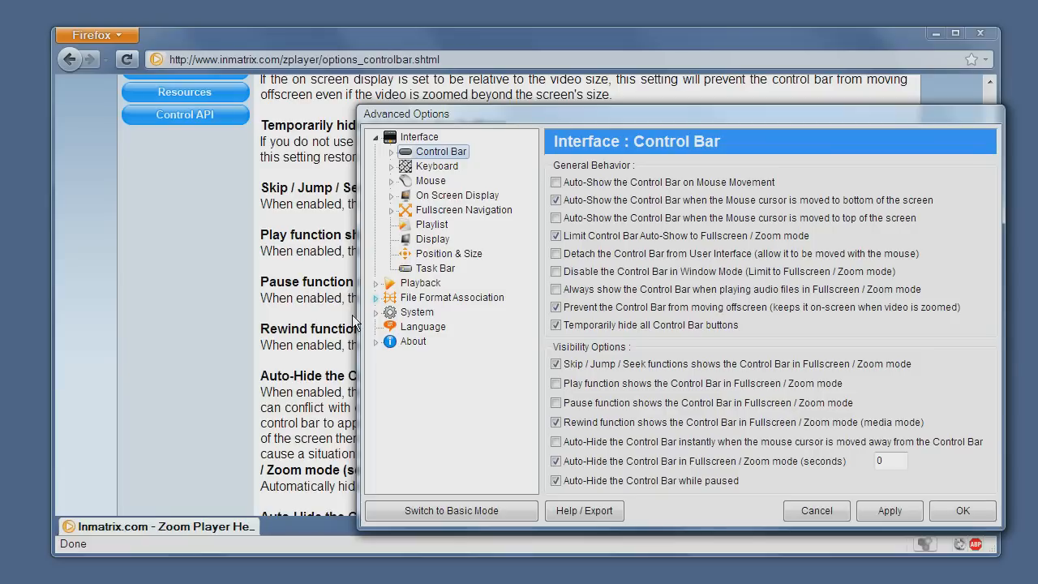
{"action": "mouse_move", "coordinate": [448, 244]}
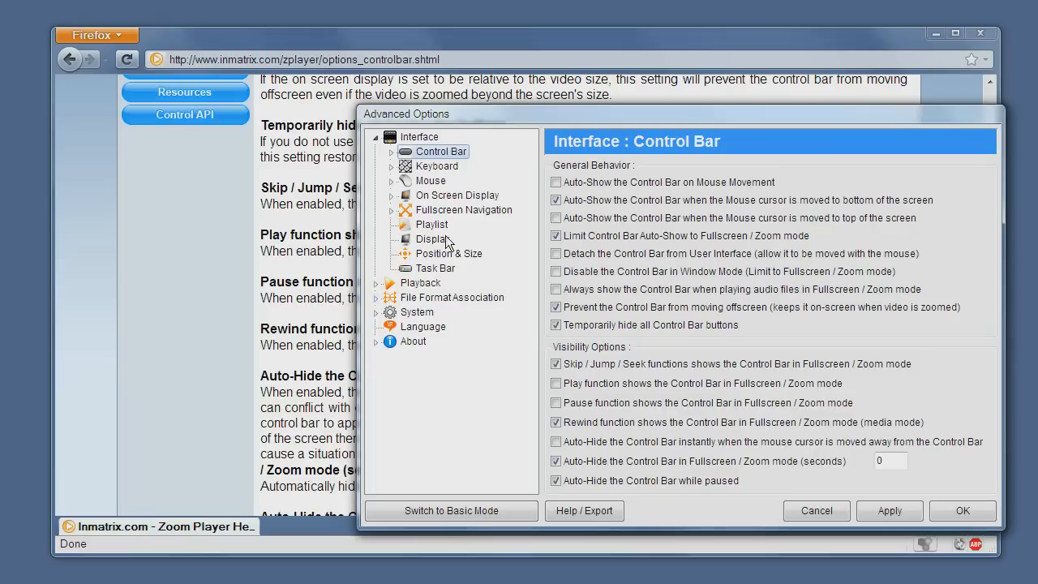
{"action": "mouse_move", "coordinate": [446, 282]}
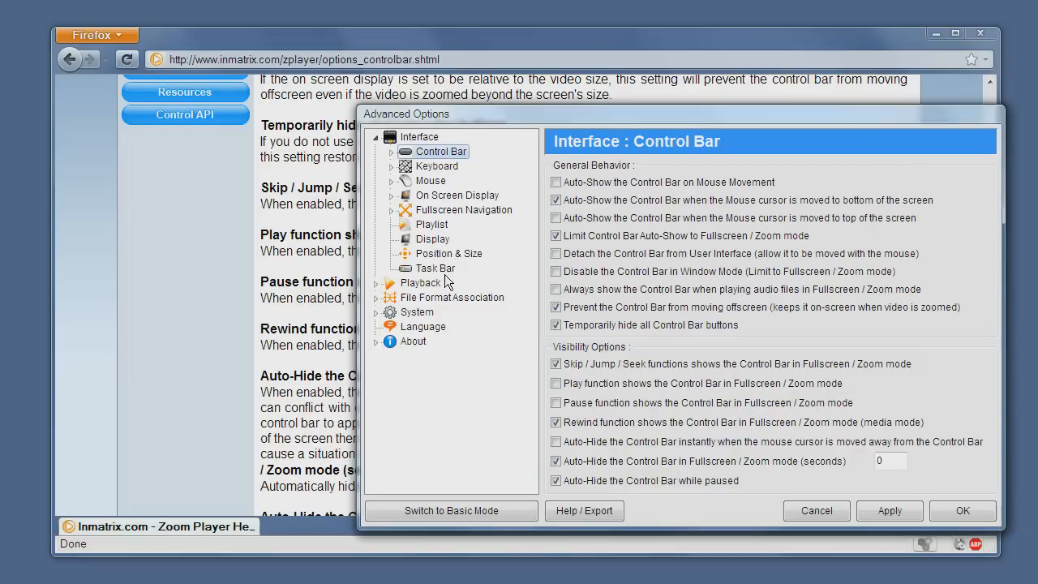
- Display the Interface : Position & Size settings and offer the dialog's Help / Export choices
{"action": "left_click", "coordinate": [447, 253]}
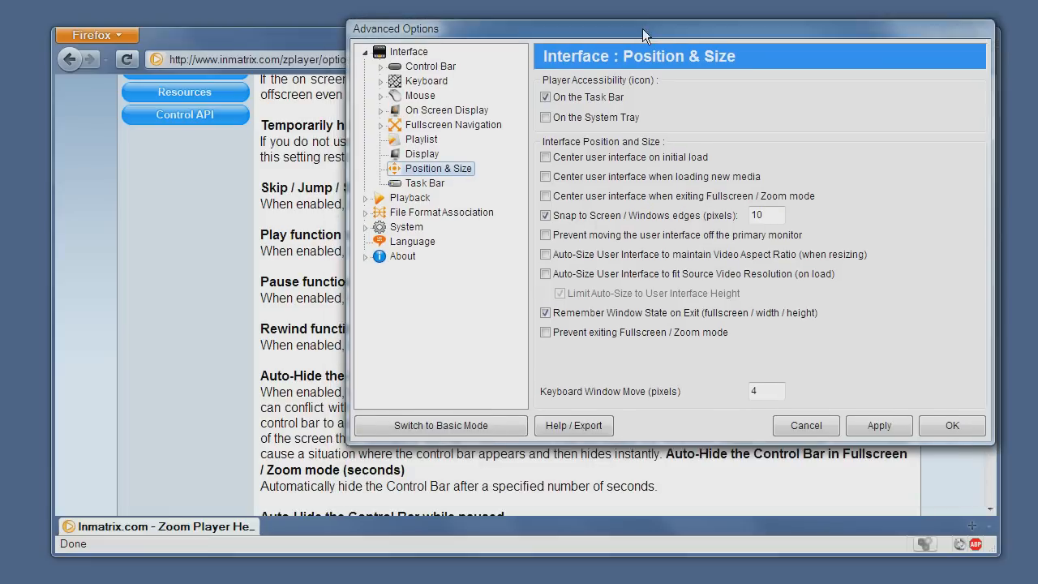
{"action": "left_click", "coordinate": [574, 425]}
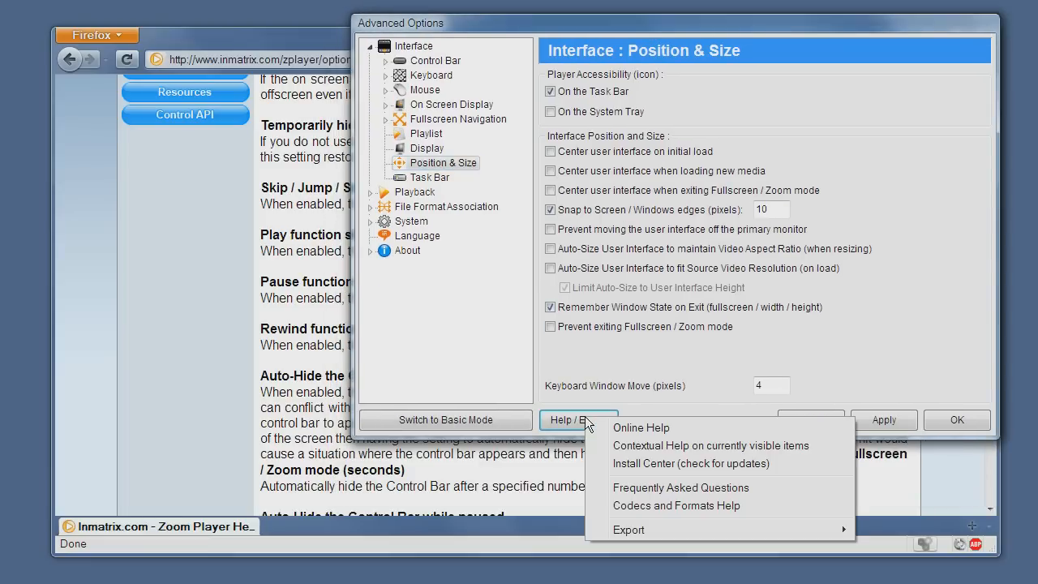
{"action": "mouse_move", "coordinate": [710, 445]}
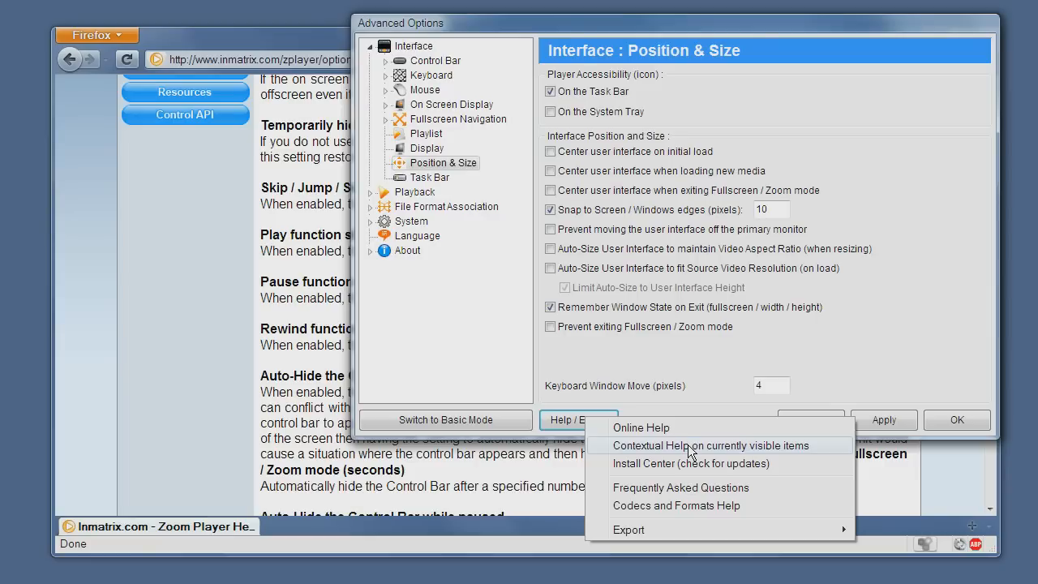
{"action": "mouse_move", "coordinate": [769, 454]}
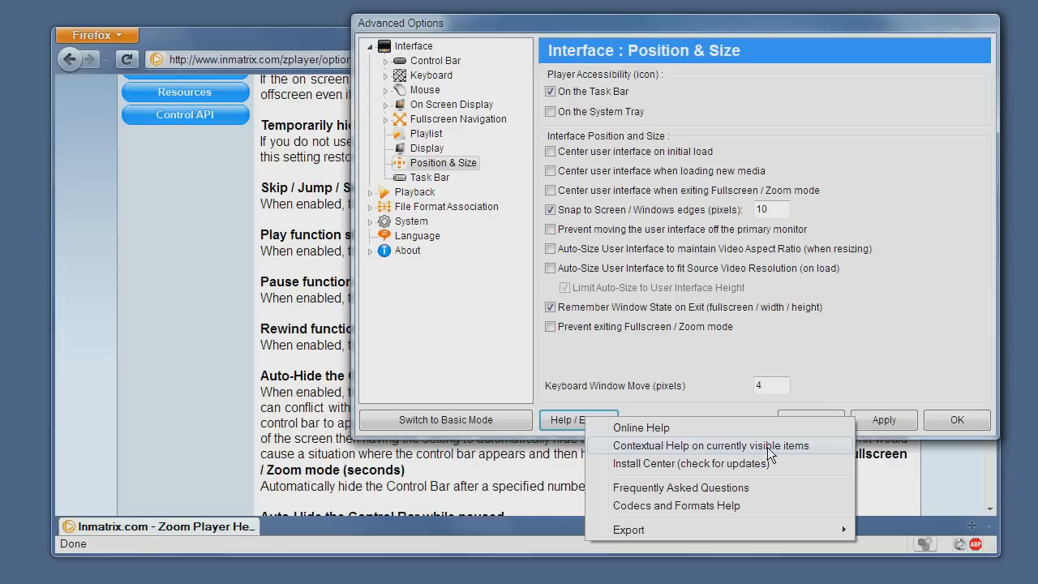
- Show Contextual Help for the visible Position & Size items, read the Interface Position page, then go to the Support Options page
{"action": "left_click", "coordinate": [709, 444]}
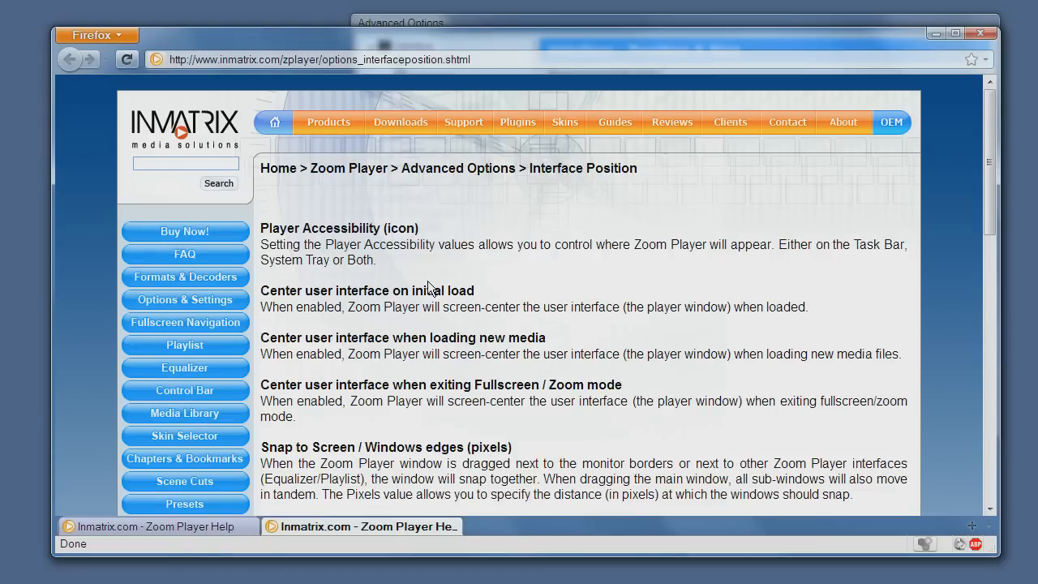
{"action": "mouse_move", "coordinate": [365, 328]}
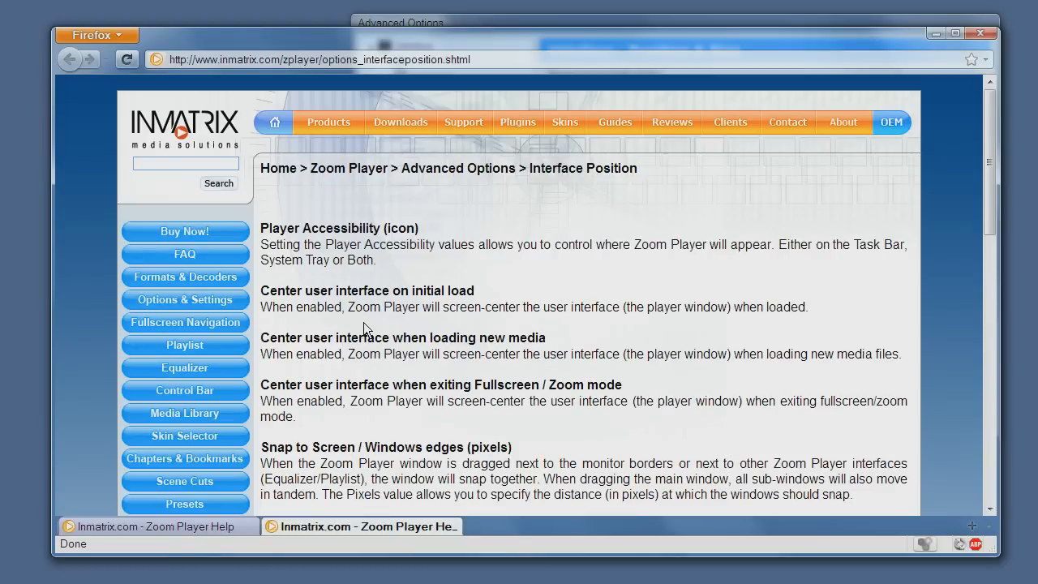
{"action": "mouse_move", "coordinate": [377, 414]}
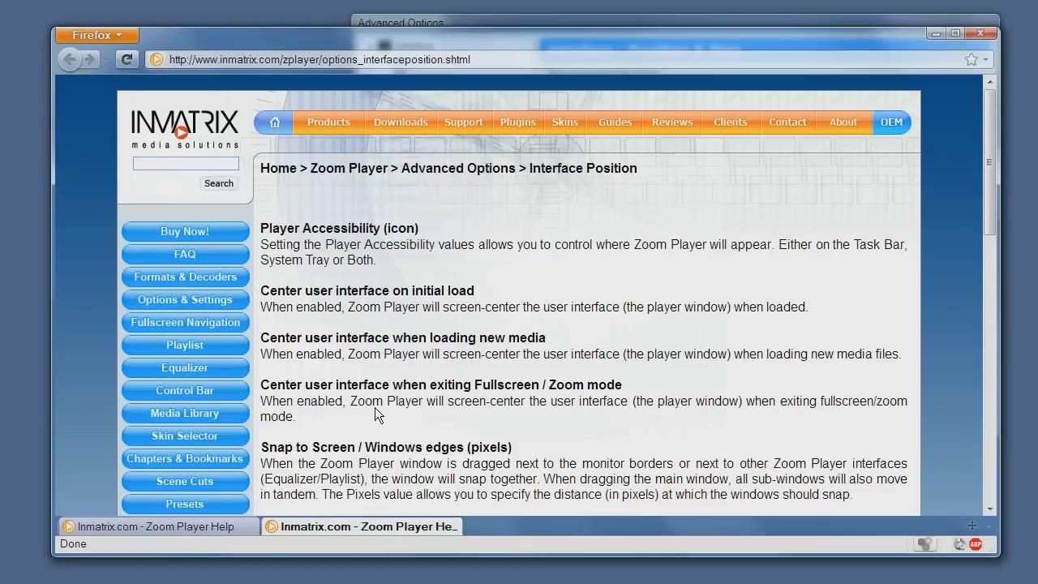
{"action": "scroll", "scroll_direction": "down", "scroll_amount": 3}
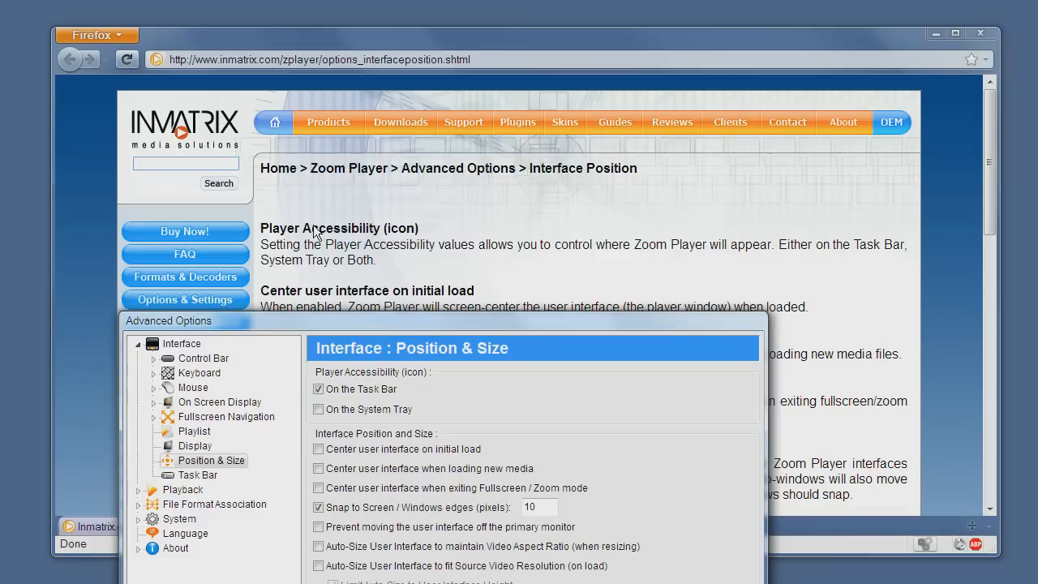
{"action": "mouse_move", "coordinate": [397, 402]}
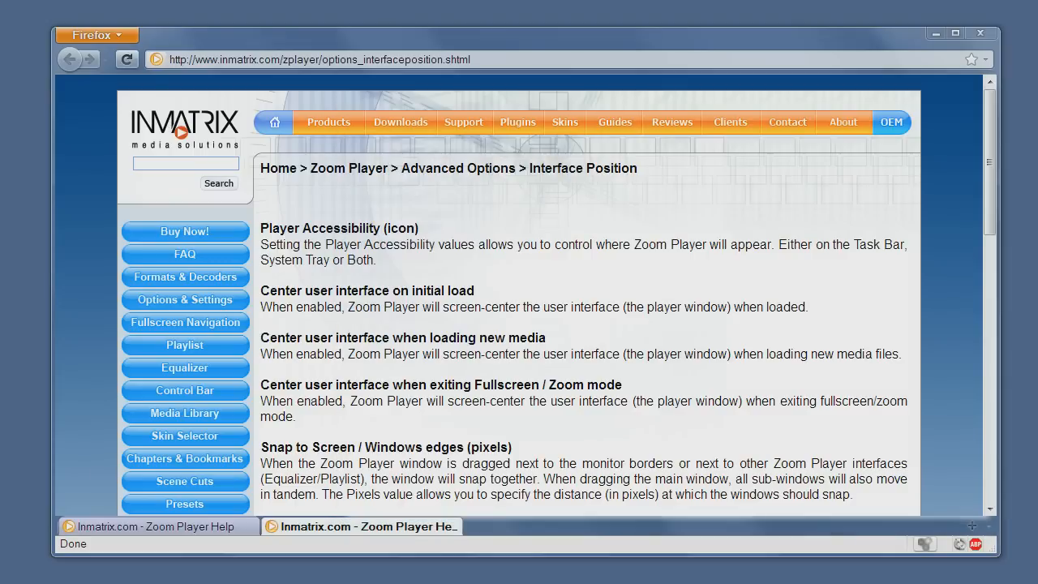
{"action": "mouse_move", "coordinate": [464, 123]}
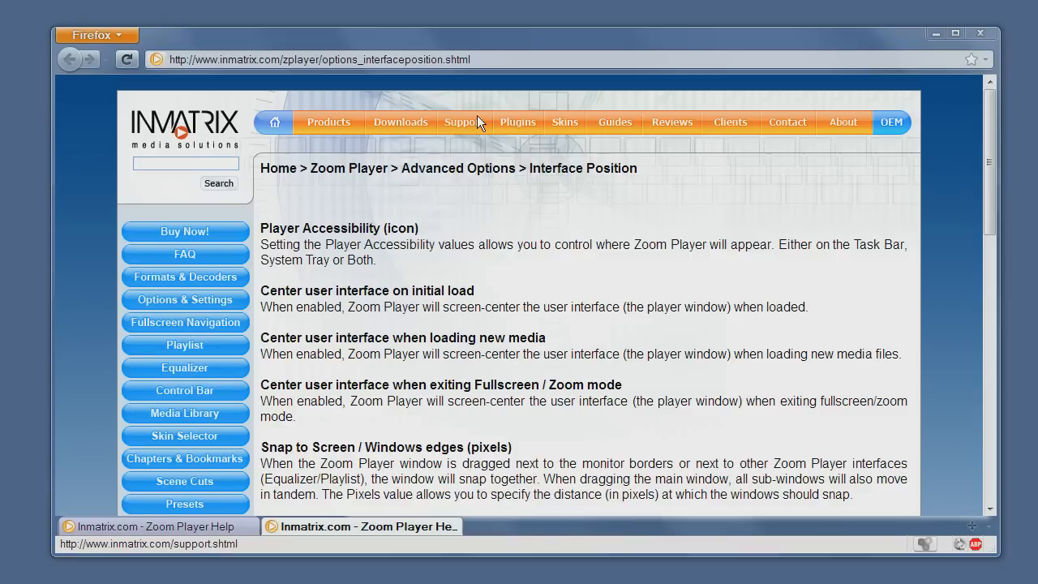
{"action": "left_click", "coordinate": [464, 121]}
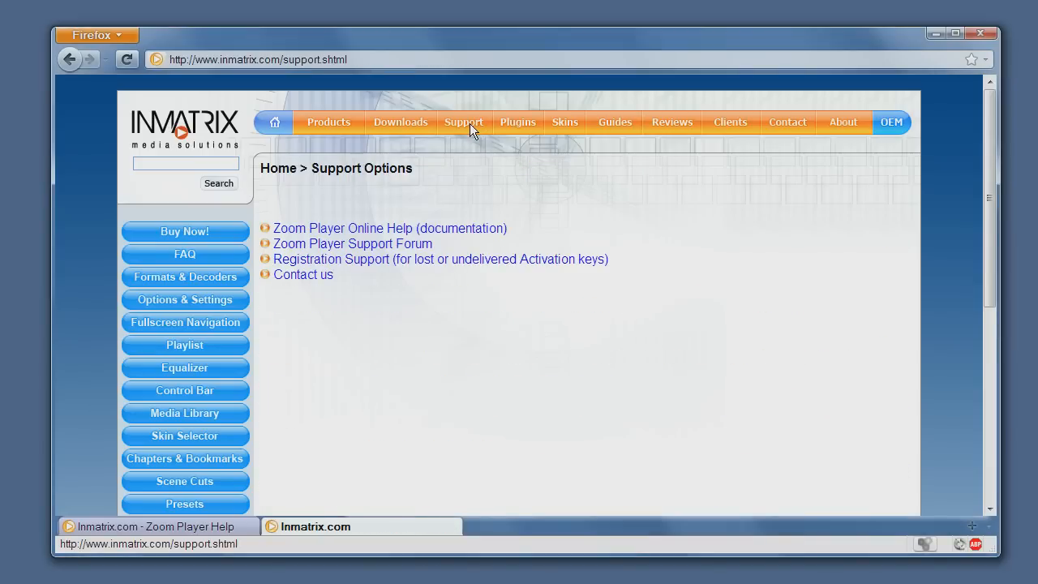